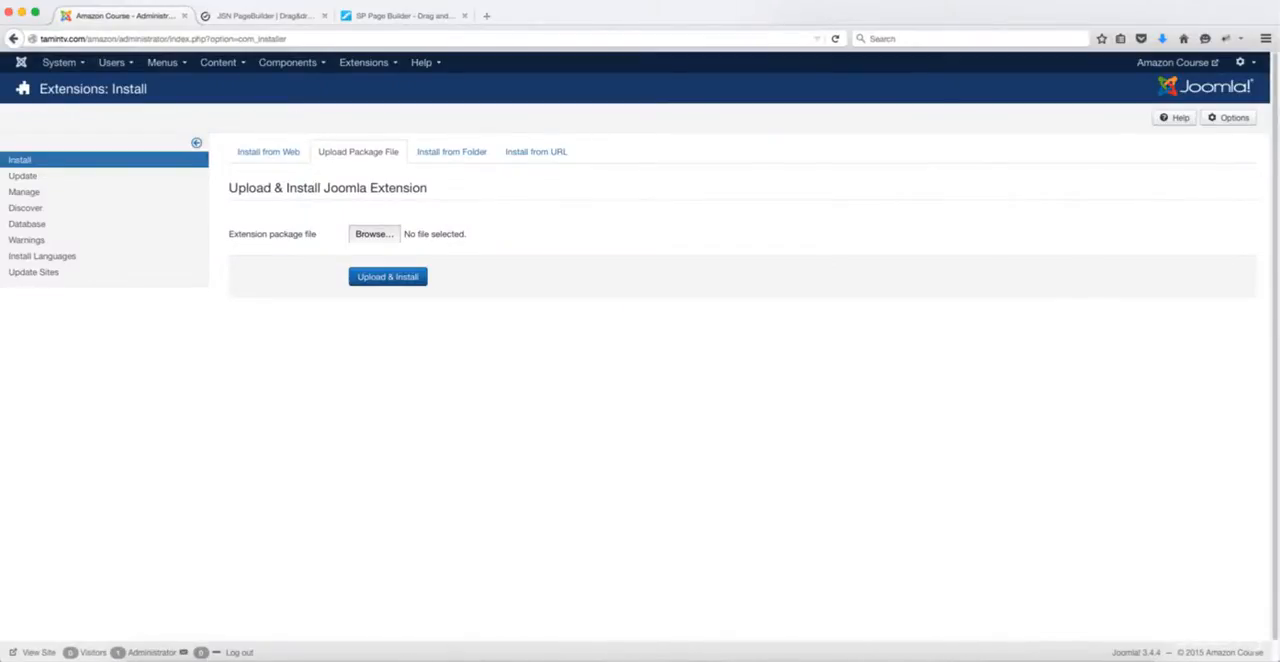
Step: View the JSN PageBuilder product page, then switch to JoomShaper's SP Page Builder page
{"action": "left_click", "coordinate": [264, 16]}
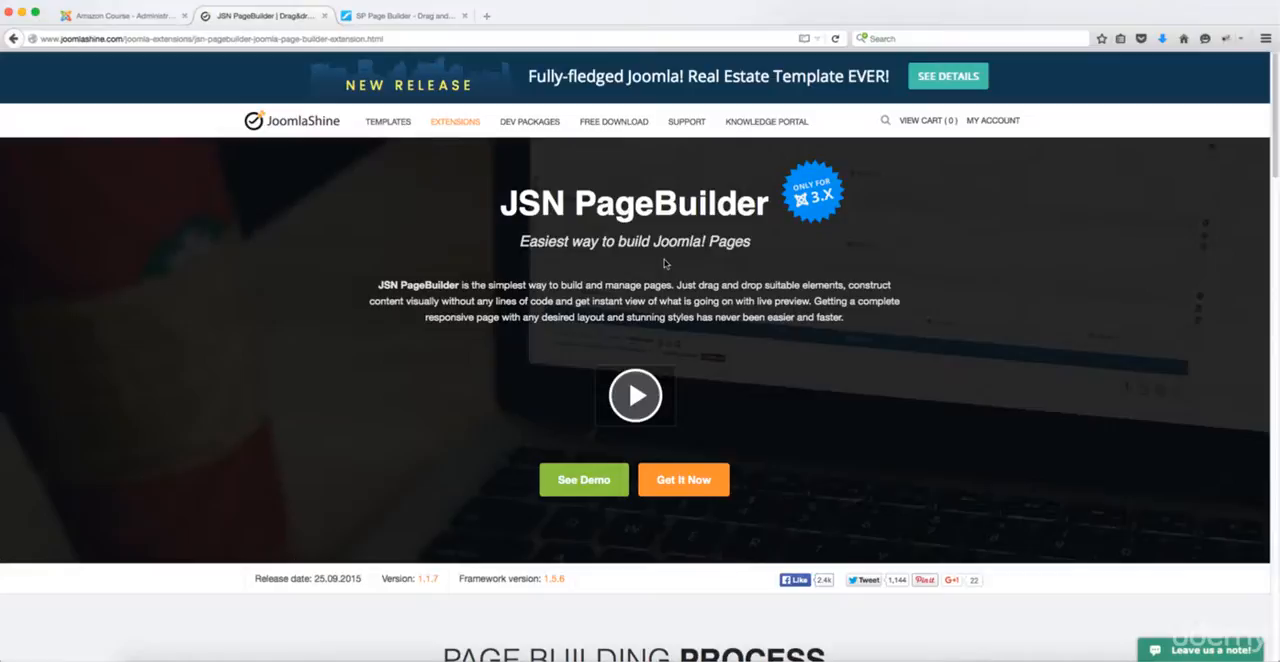
{"action": "mouse_move", "coordinate": [520, 260]}
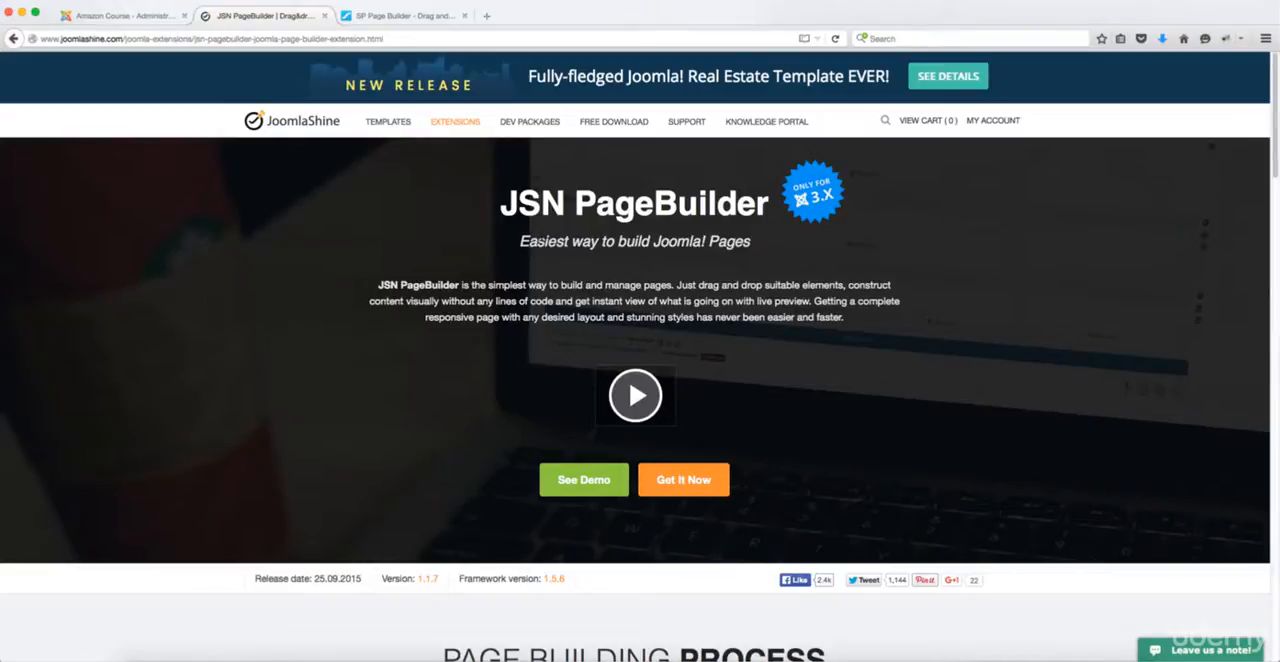
{"action": "mouse_move", "coordinate": [524, 128]}
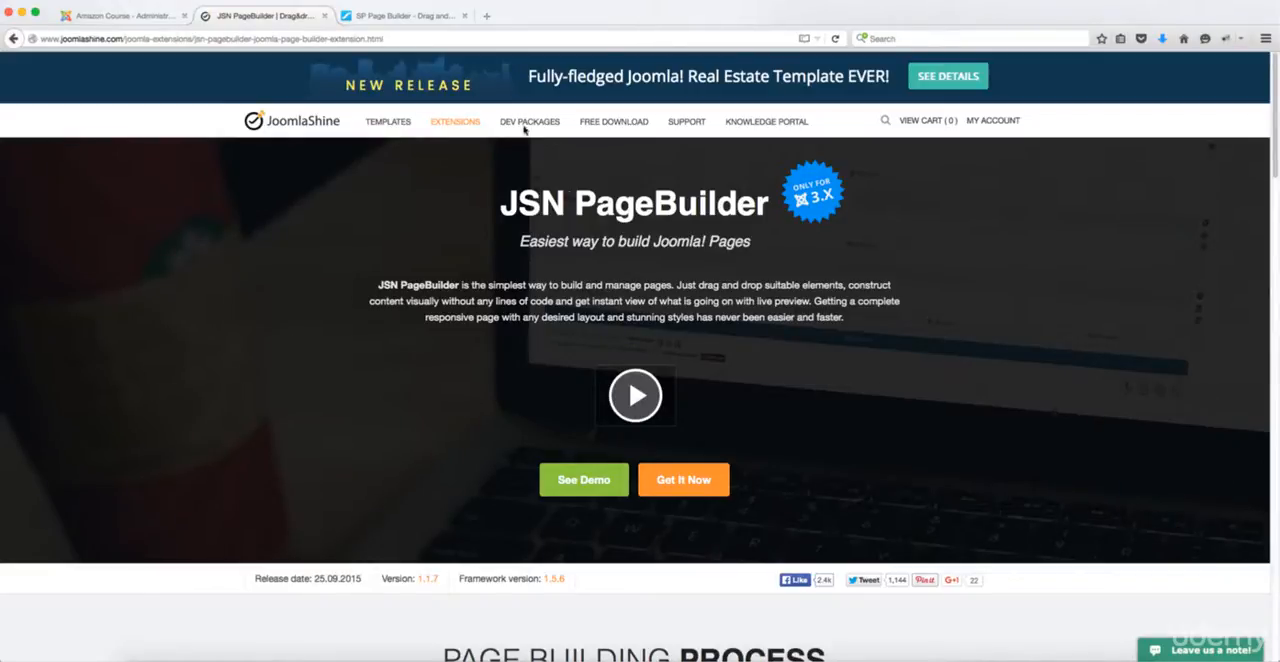
{"action": "left_click", "coordinate": [404, 16]}
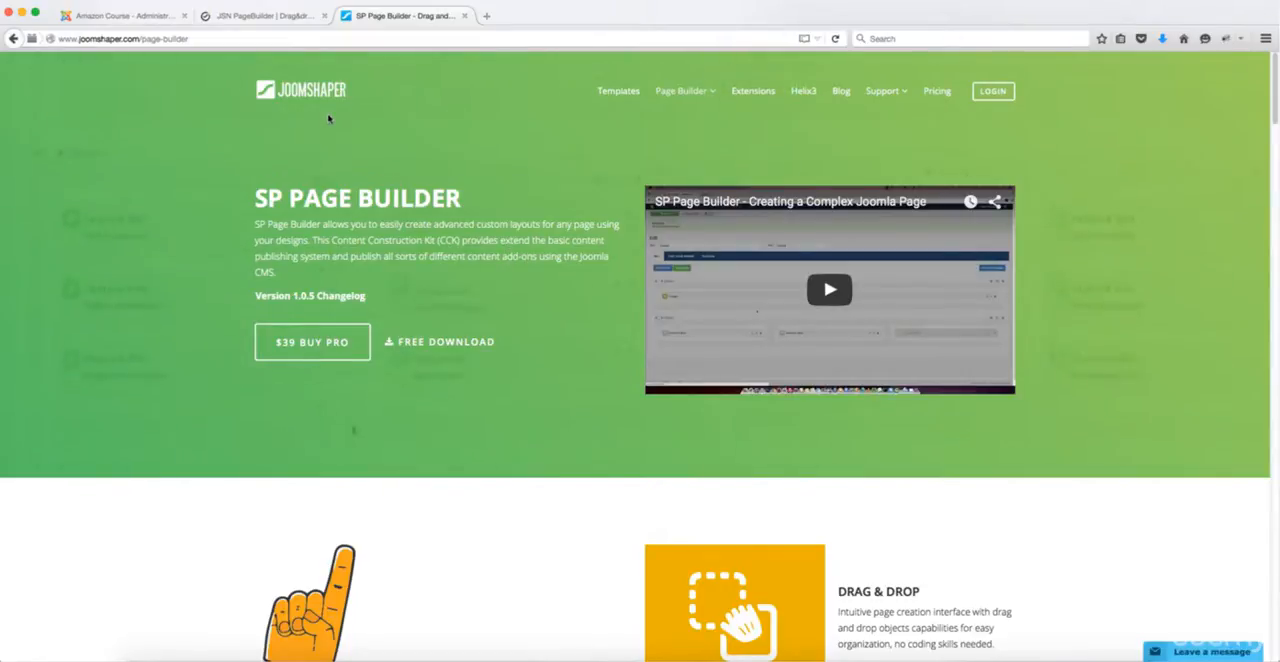
Step: Flip between the JSN PageBuilder and SP Page Builder pages, then return to Joomla's Extensions: Install page
{"action": "left_click", "coordinate": [264, 16]}
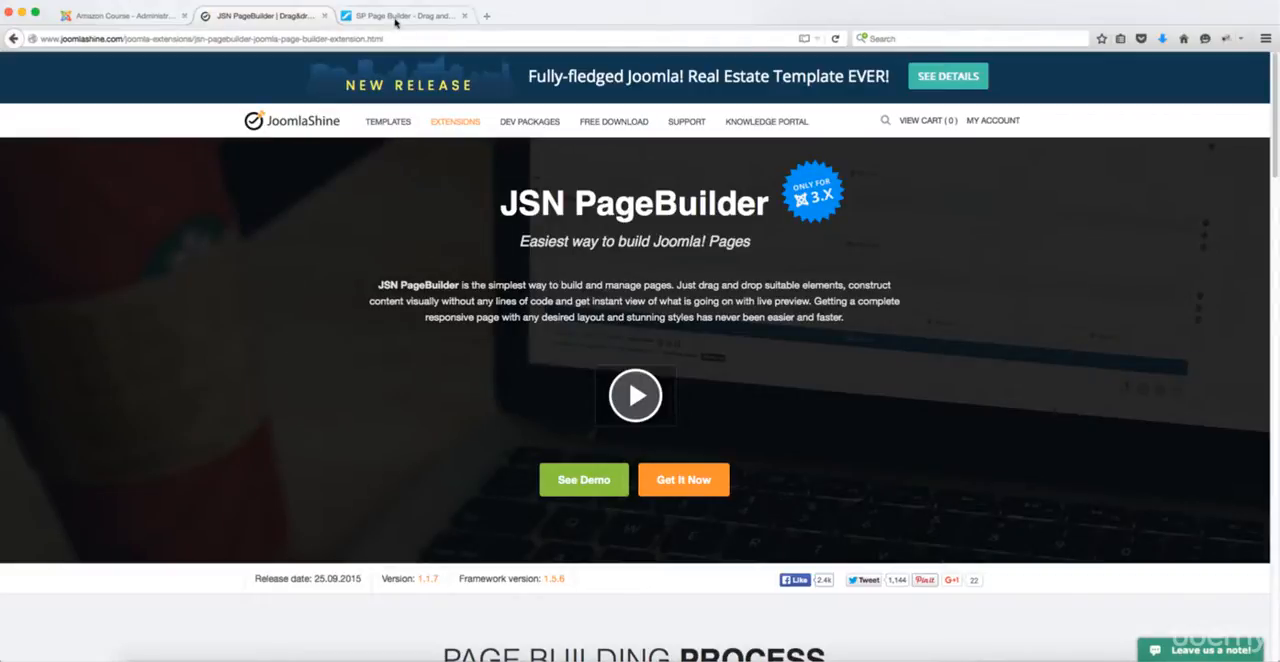
{"action": "left_click", "coordinate": [400, 16]}
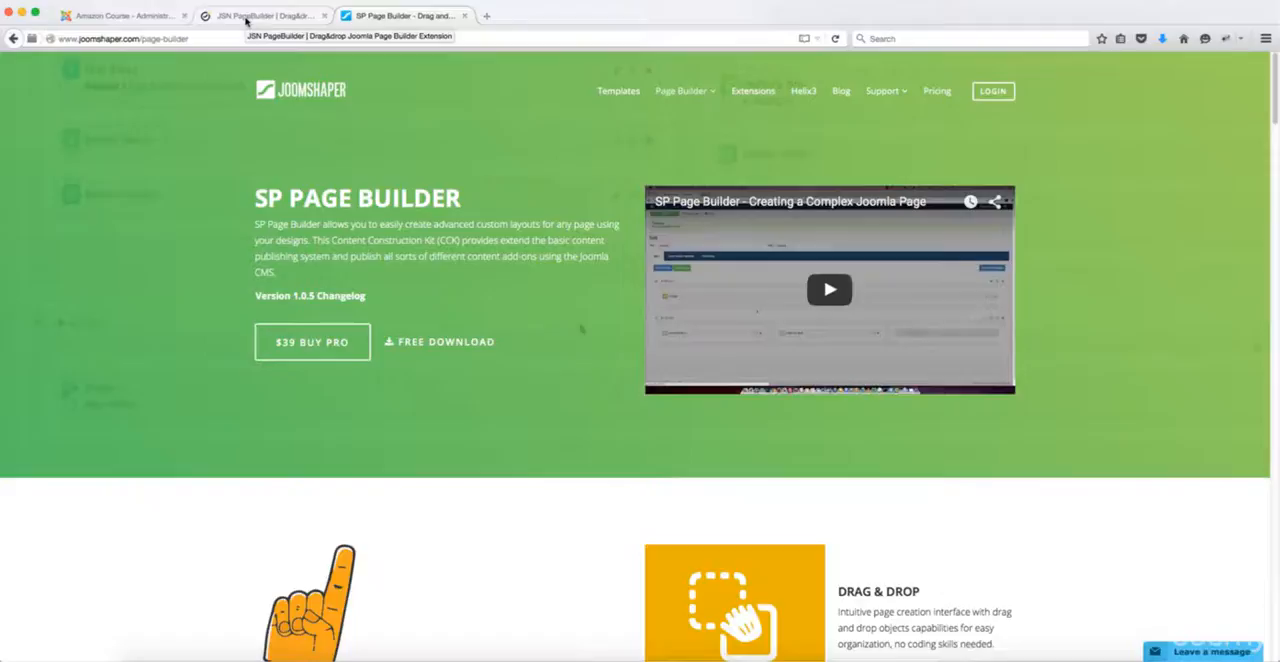
{"action": "left_click", "coordinate": [264, 16]}
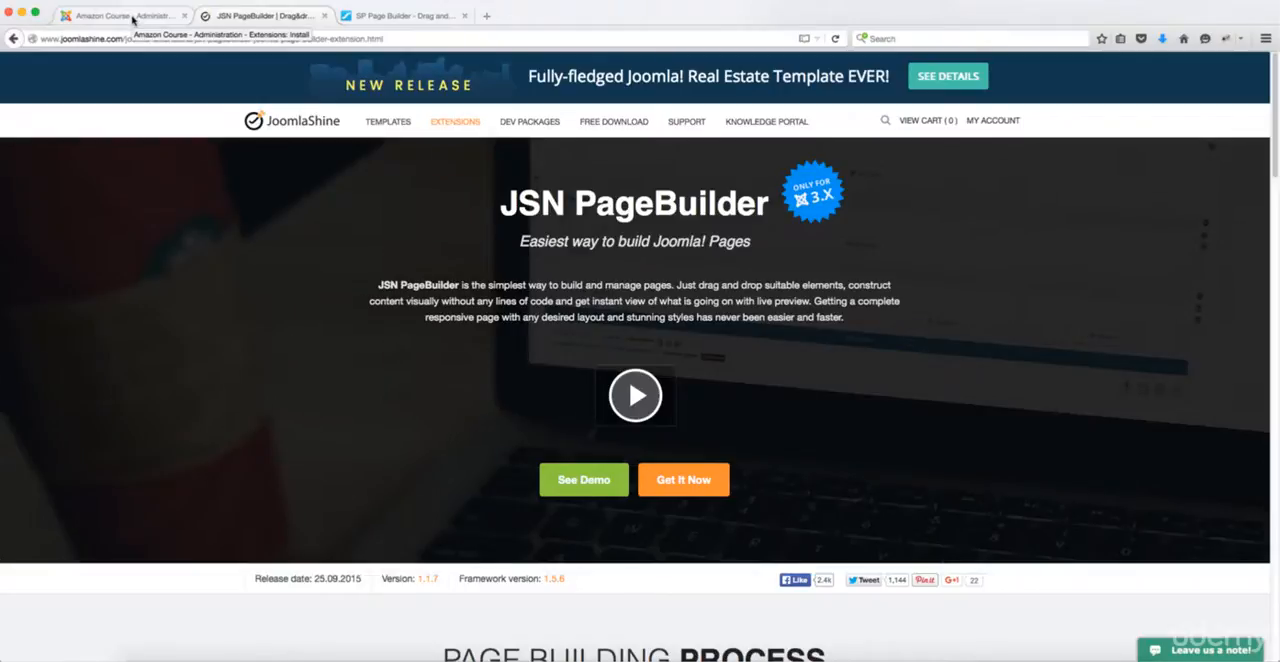
{"action": "left_click", "coordinate": [120, 16]}
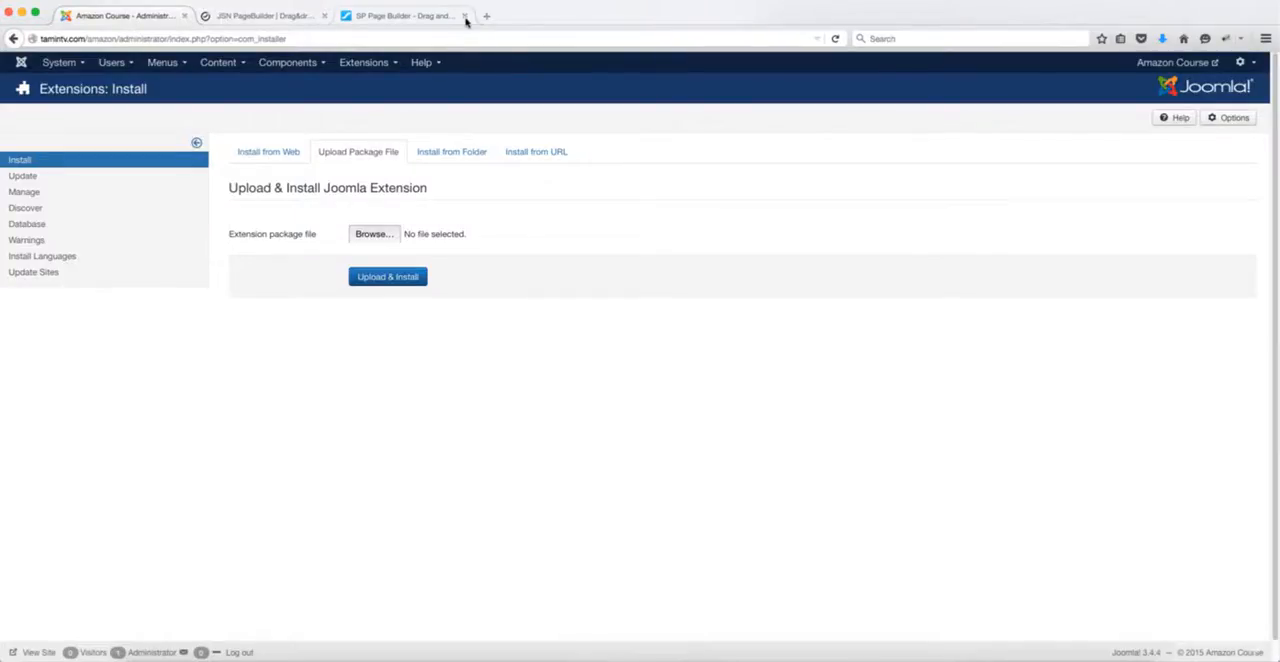
Step: Close the SP Page Builder page and choose the JSN PageBuilder zip under Upload Package File
{"action": "left_click", "coordinate": [464, 16]}
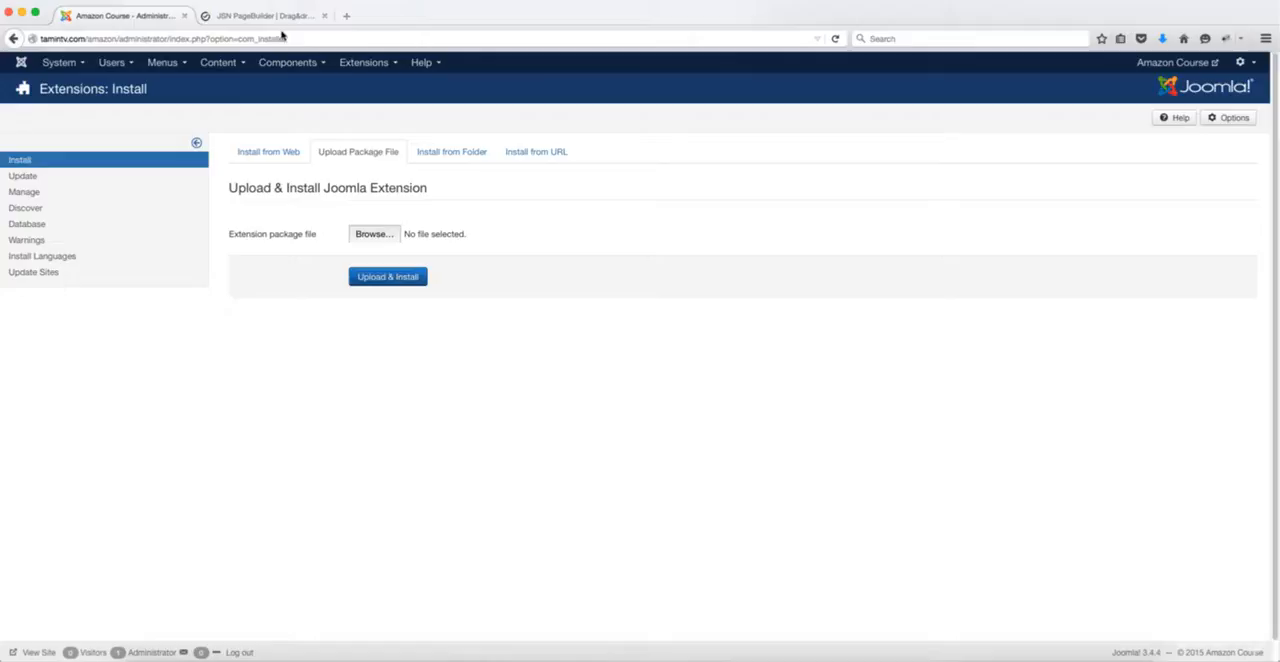
{"action": "left_click", "coordinate": [264, 16]}
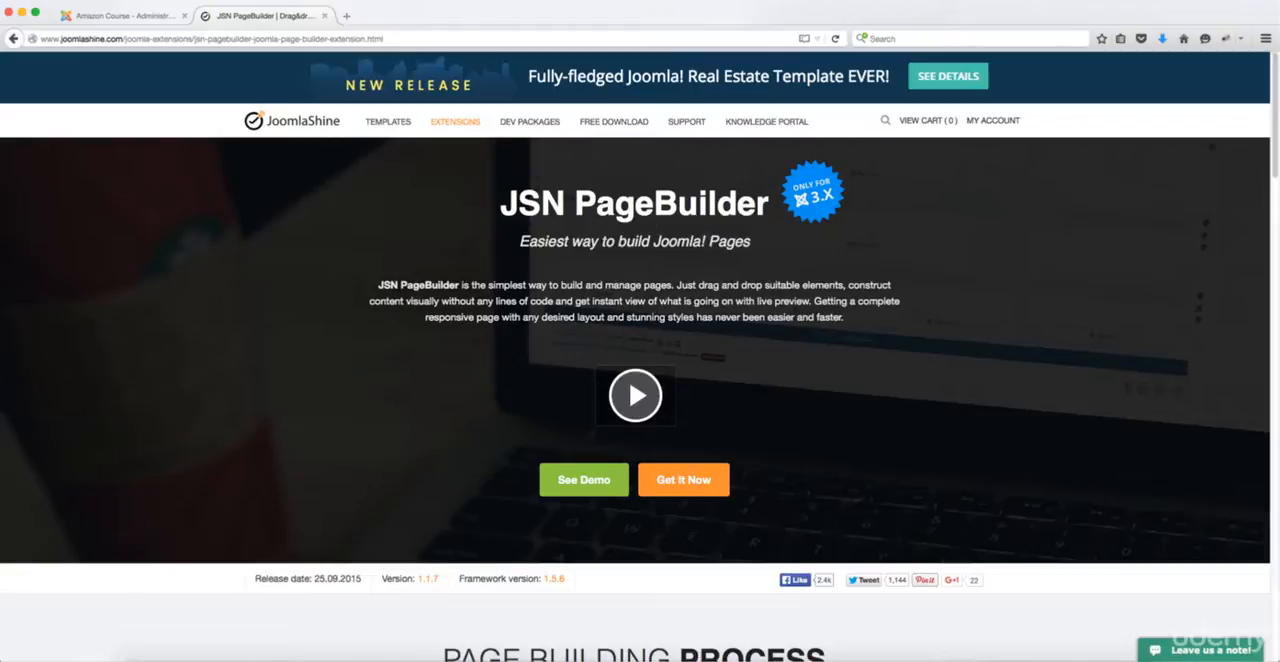
{"action": "left_click", "coordinate": [120, 16]}
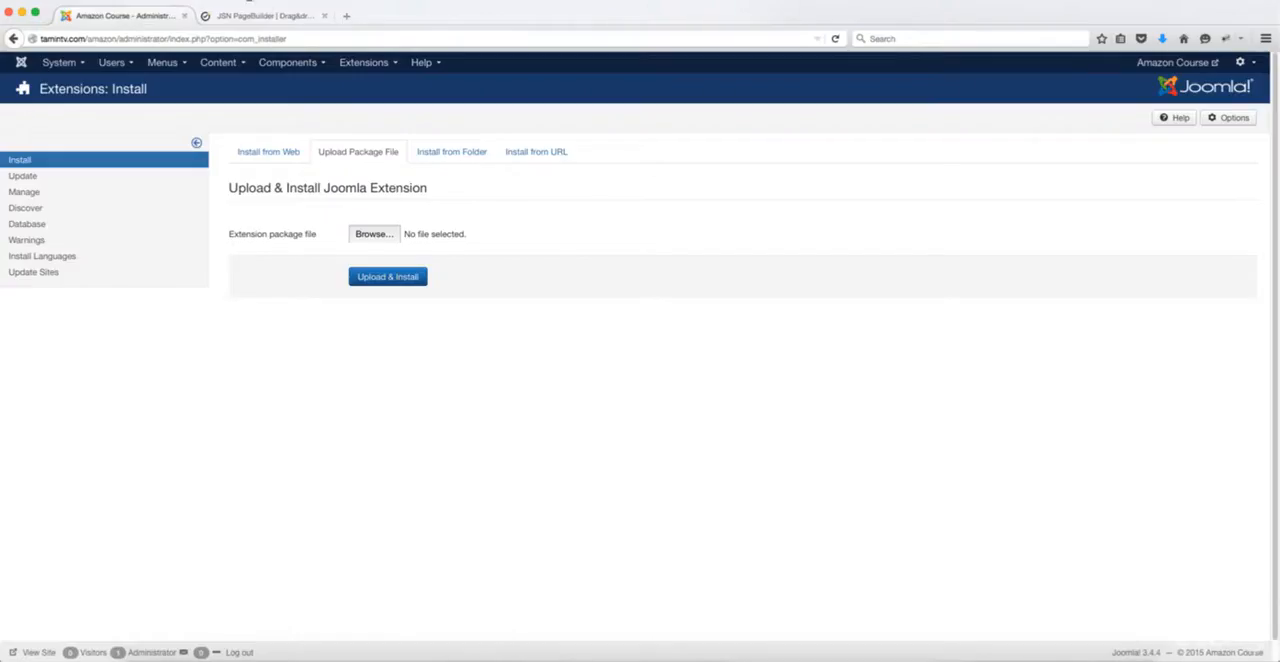
{"action": "mouse_move", "coordinate": [374, 234]}
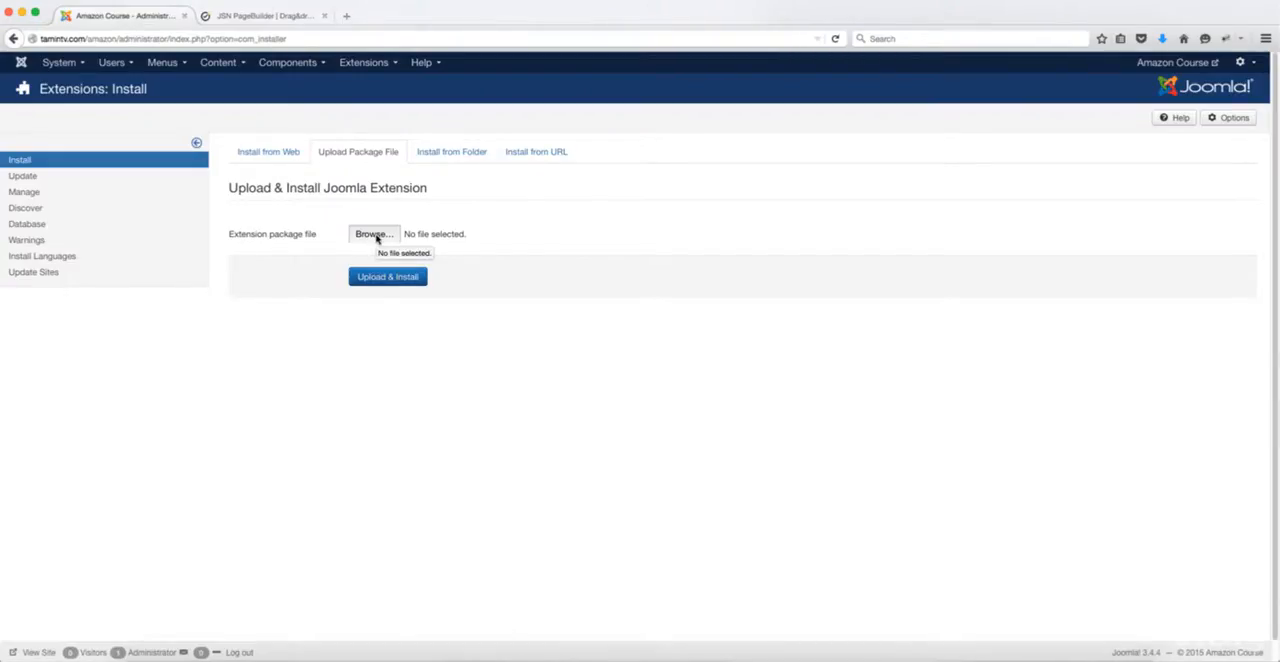
{"action": "left_click", "coordinate": [388, 276]}
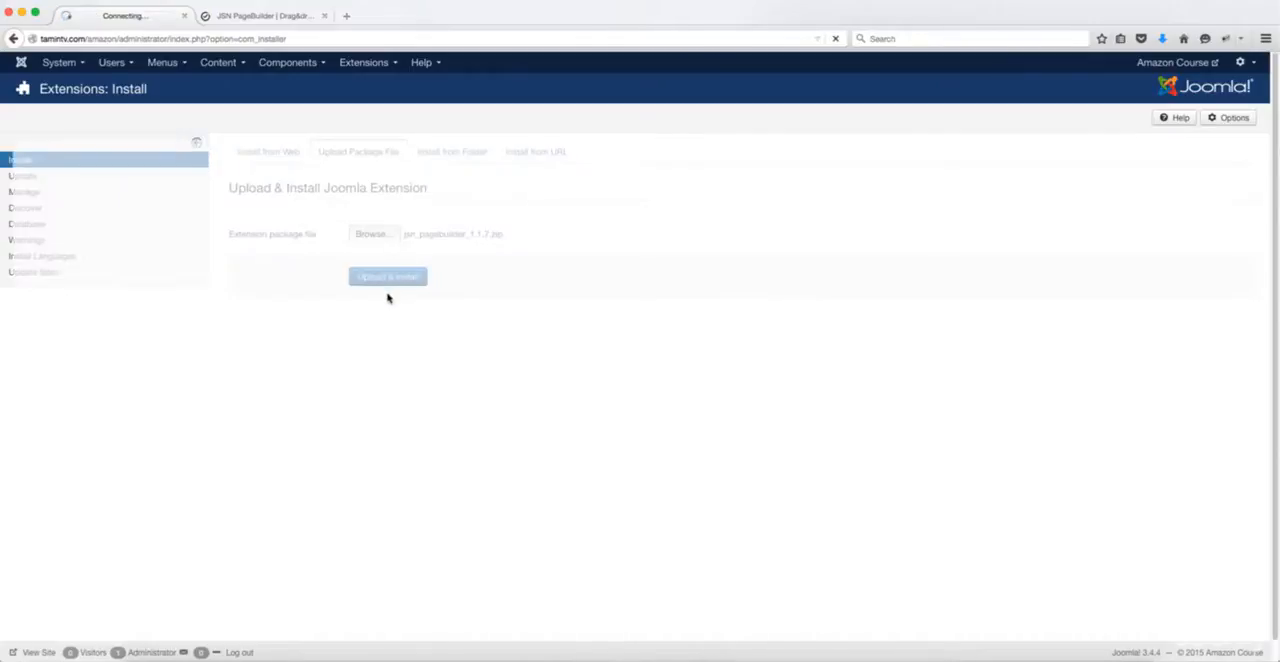
Step: Upload and install the JSN PageBuilder package and finish its framework dependency installation
{"action": "left_click", "coordinate": [388, 276]}
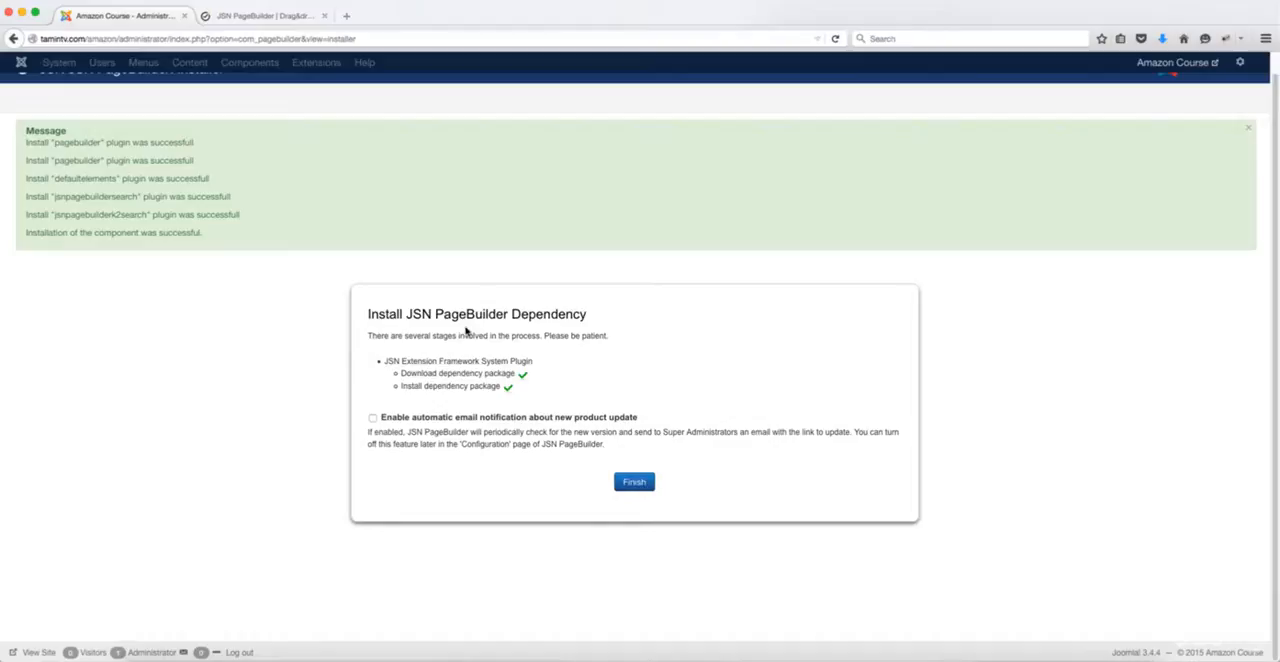
{"action": "mouse_move", "coordinate": [430, 488]}
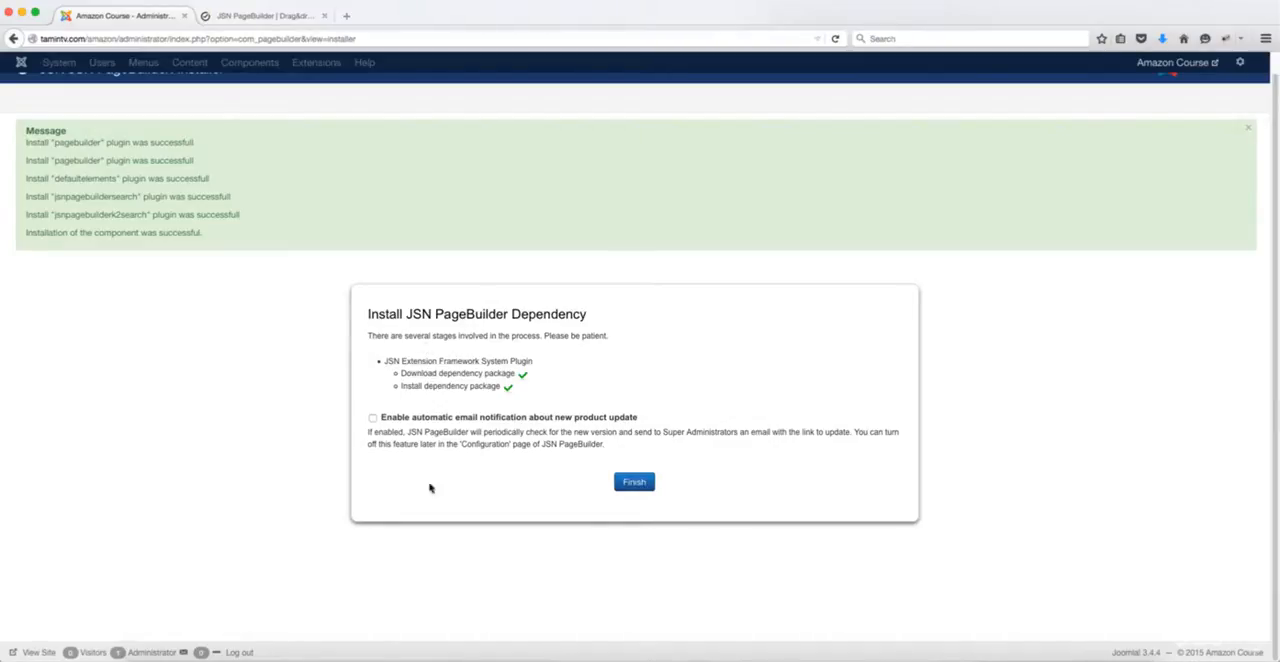
{"action": "mouse_move", "coordinate": [598, 432]}
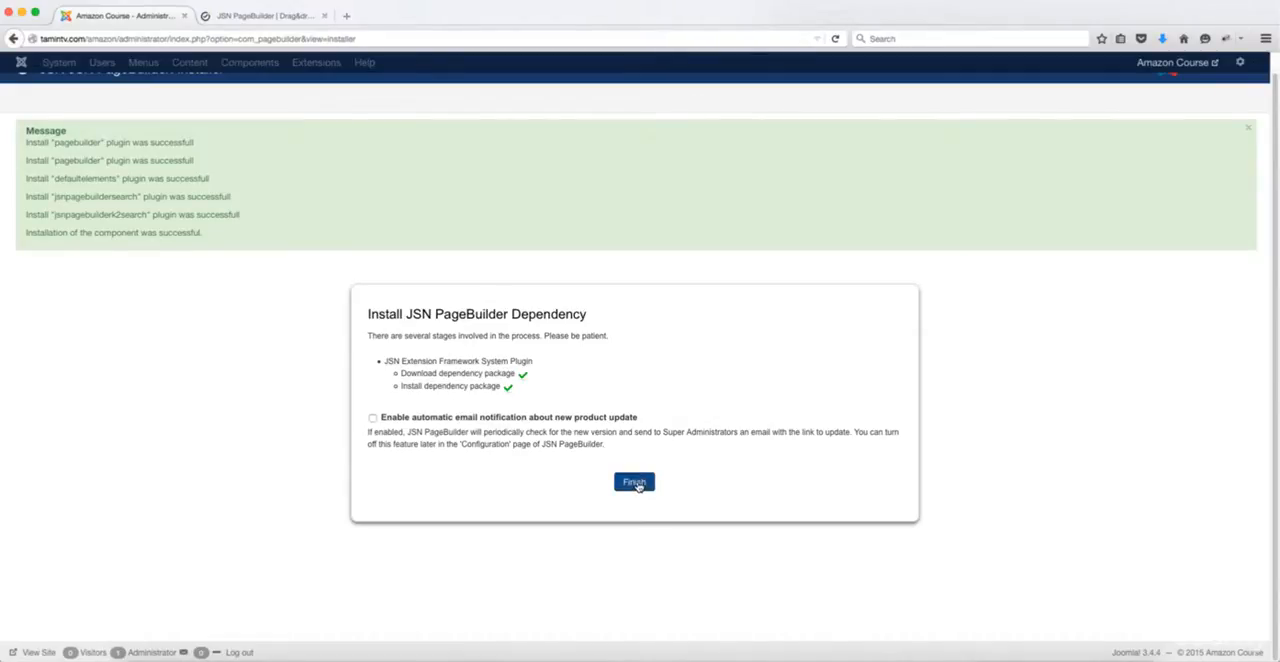
{"action": "left_click", "coordinate": [632, 482]}
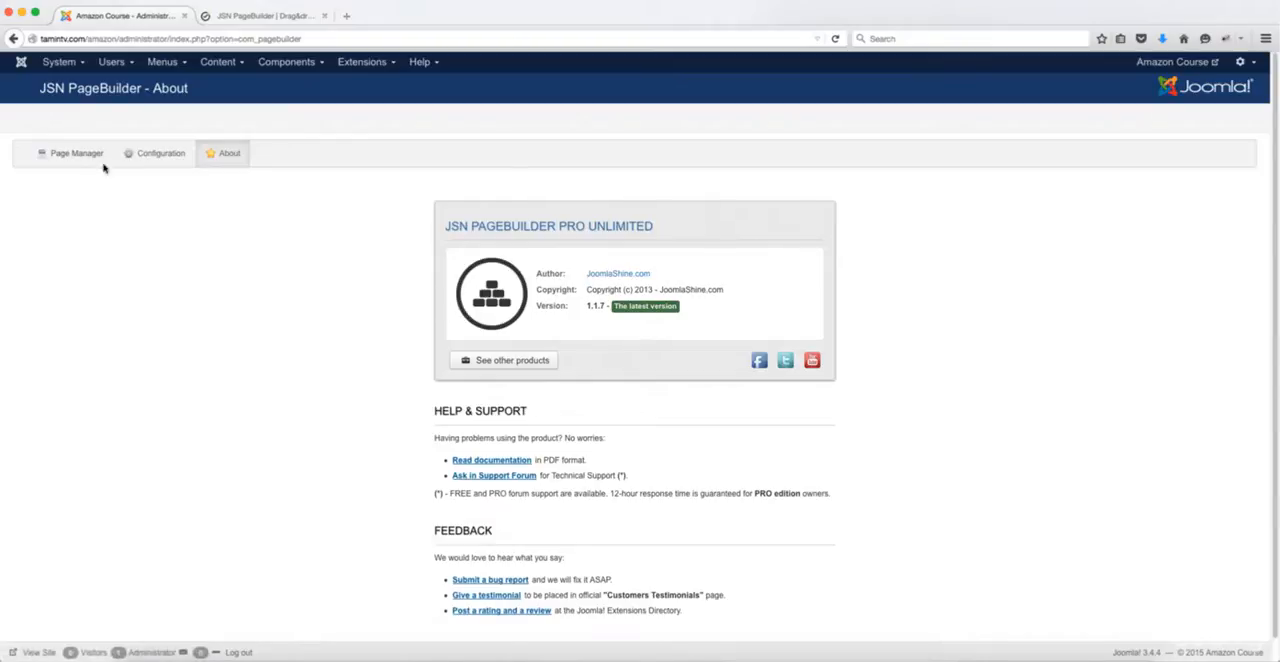
{"action": "mouse_move", "coordinate": [192, 214]}
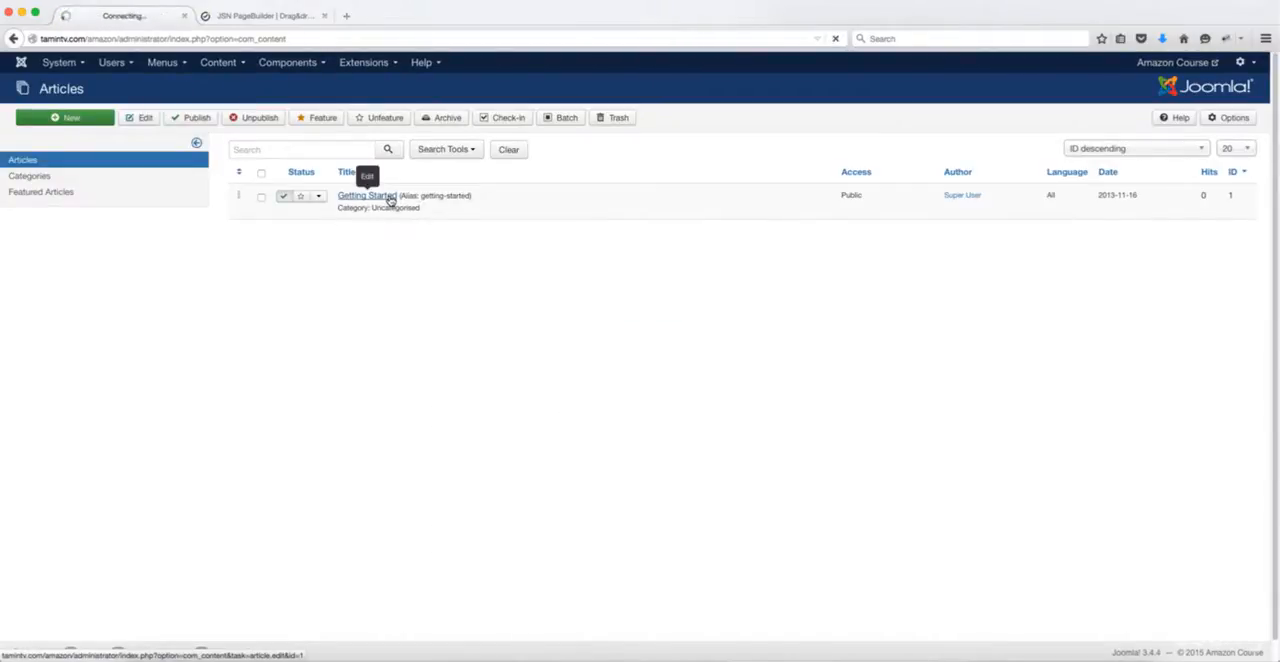
Step: Open the Getting Started article from Content > Articles for editing
{"action": "left_click", "coordinate": [368, 196]}
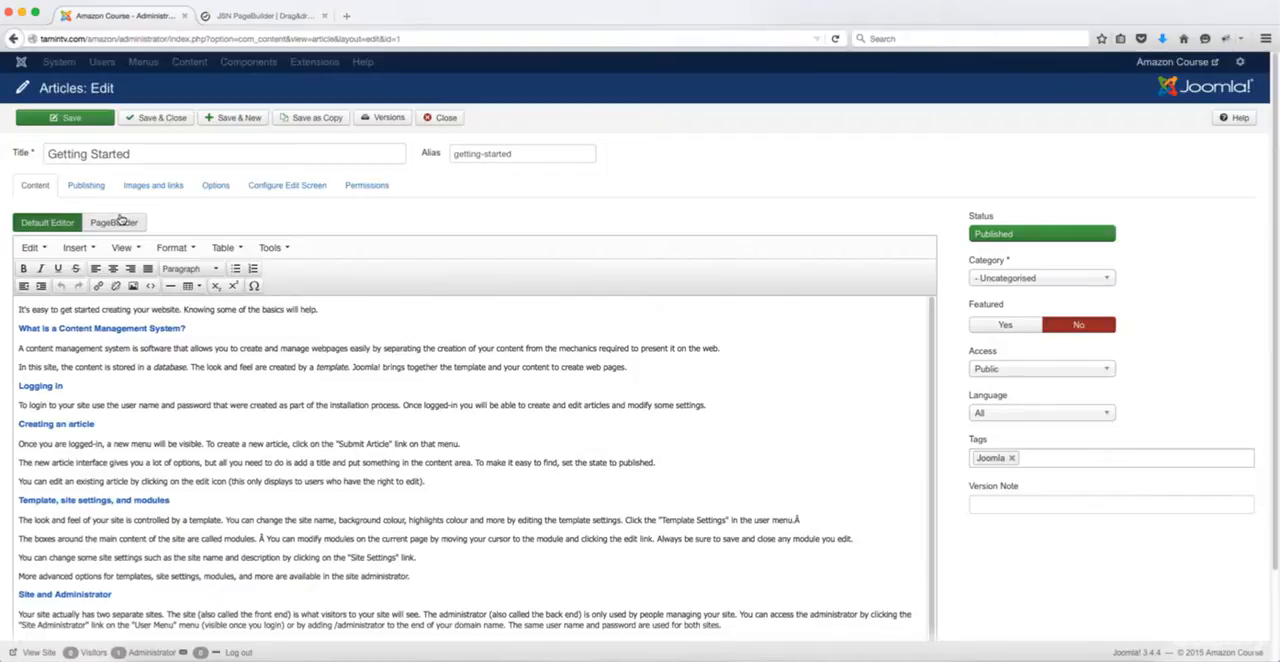
{"action": "mouse_move", "coordinate": [184, 224]}
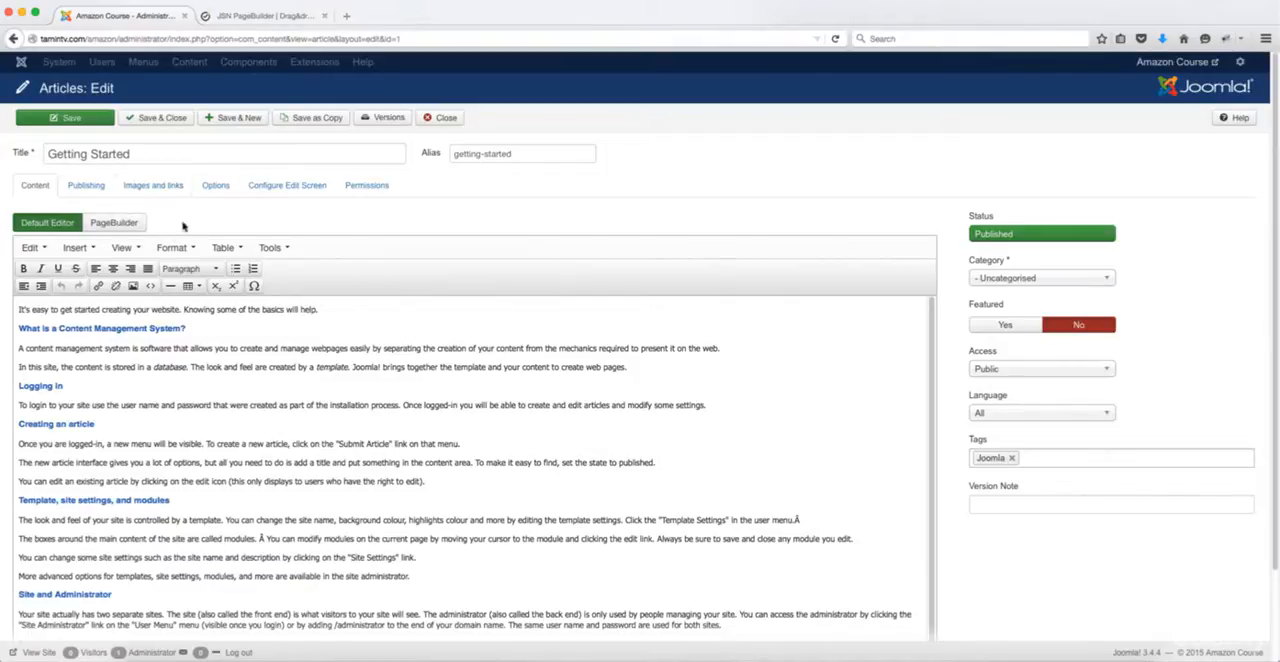
Step: Switch the article to the PageBuilder editor, review the Select element chooser, then close back to Articles
{"action": "left_click", "coordinate": [114, 222]}
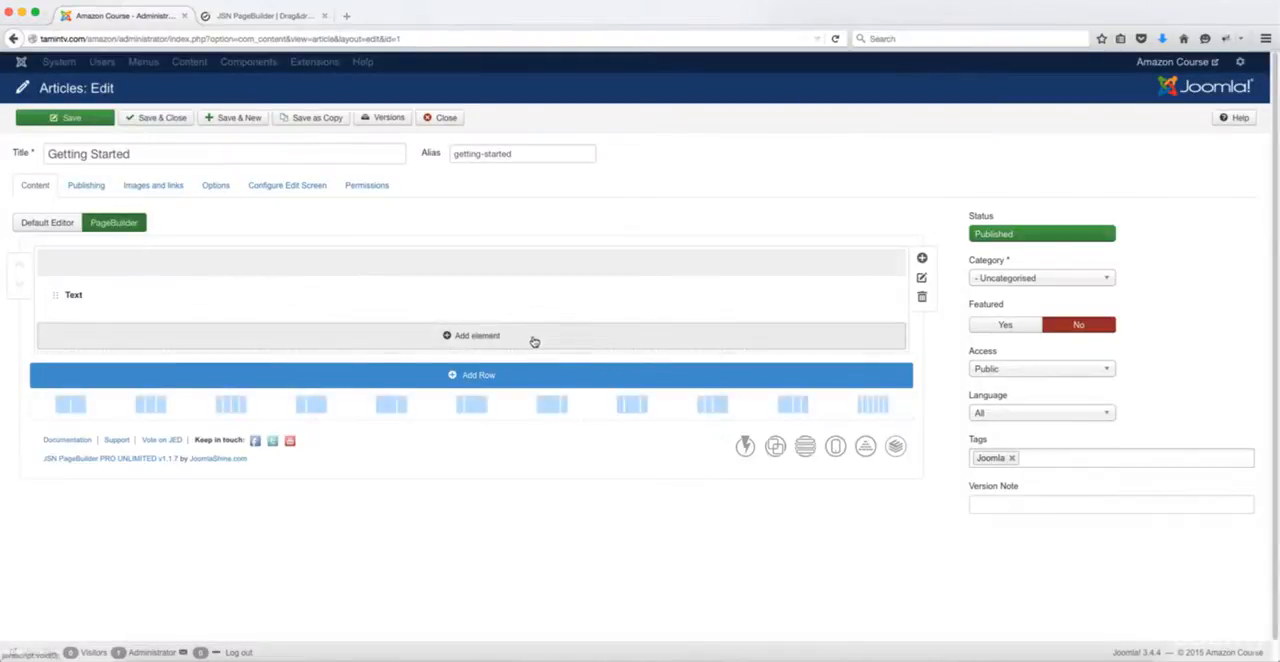
{"action": "left_click", "coordinate": [476, 334]}
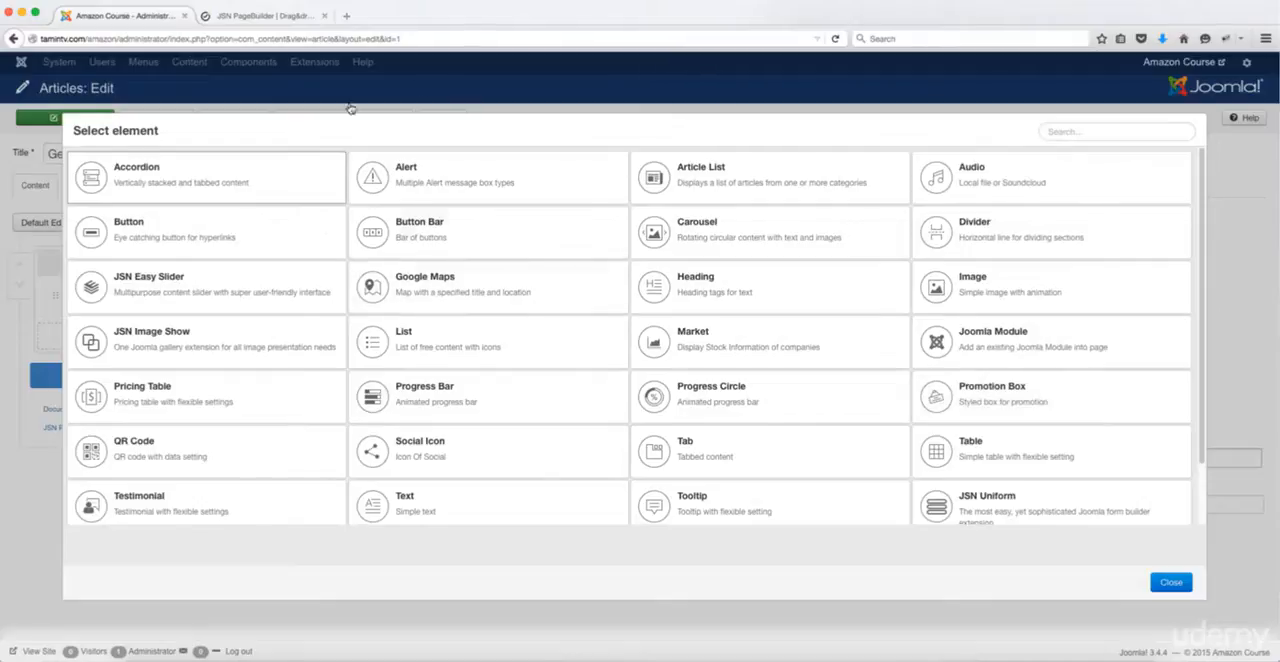
{"action": "mouse_move", "coordinate": [1172, 582]}
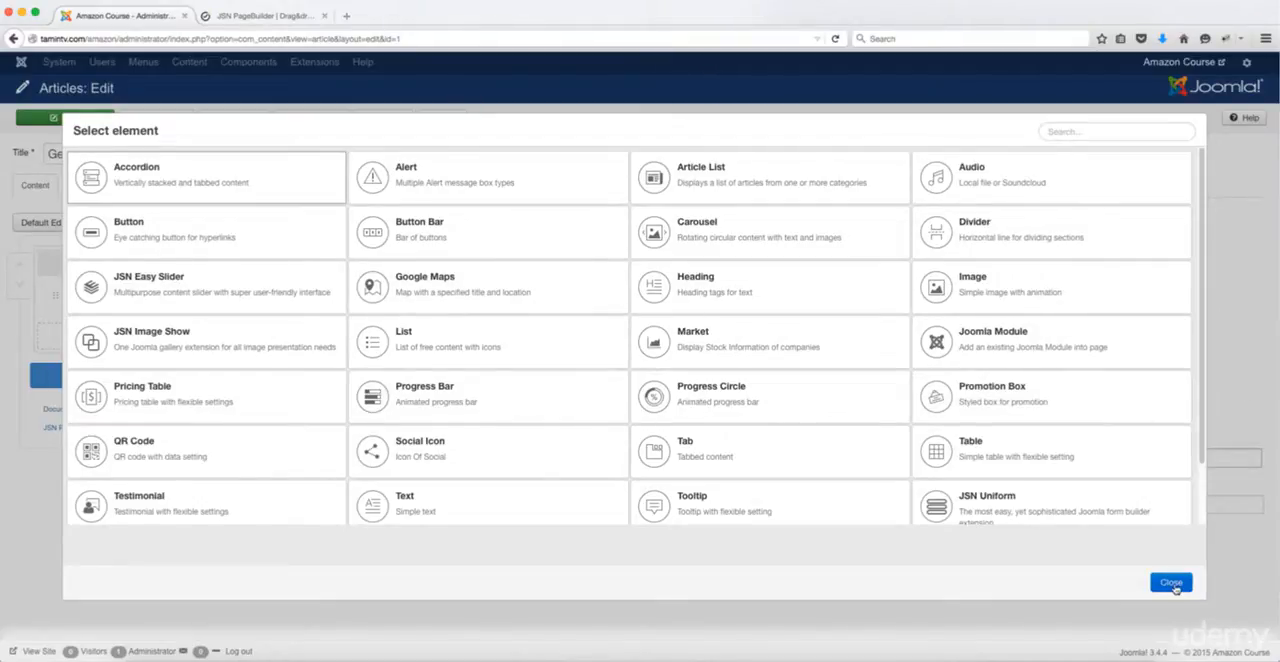
{"action": "left_click", "coordinate": [1172, 582]}
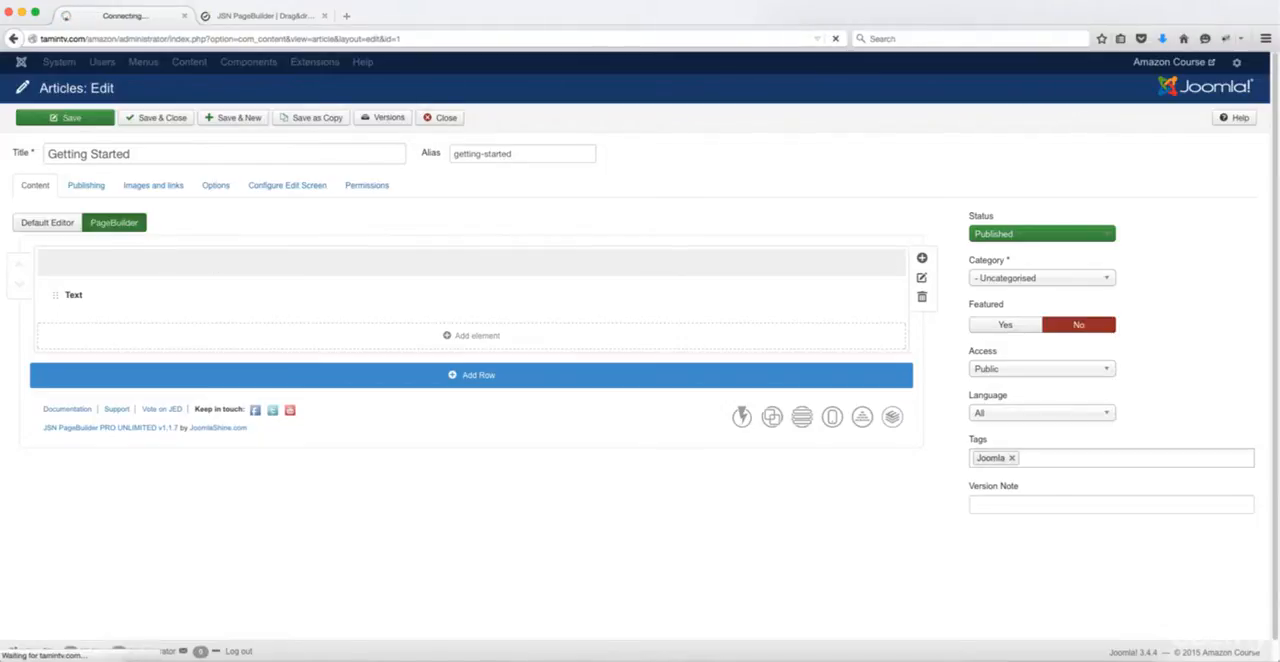
{"action": "left_click", "coordinate": [440, 116]}
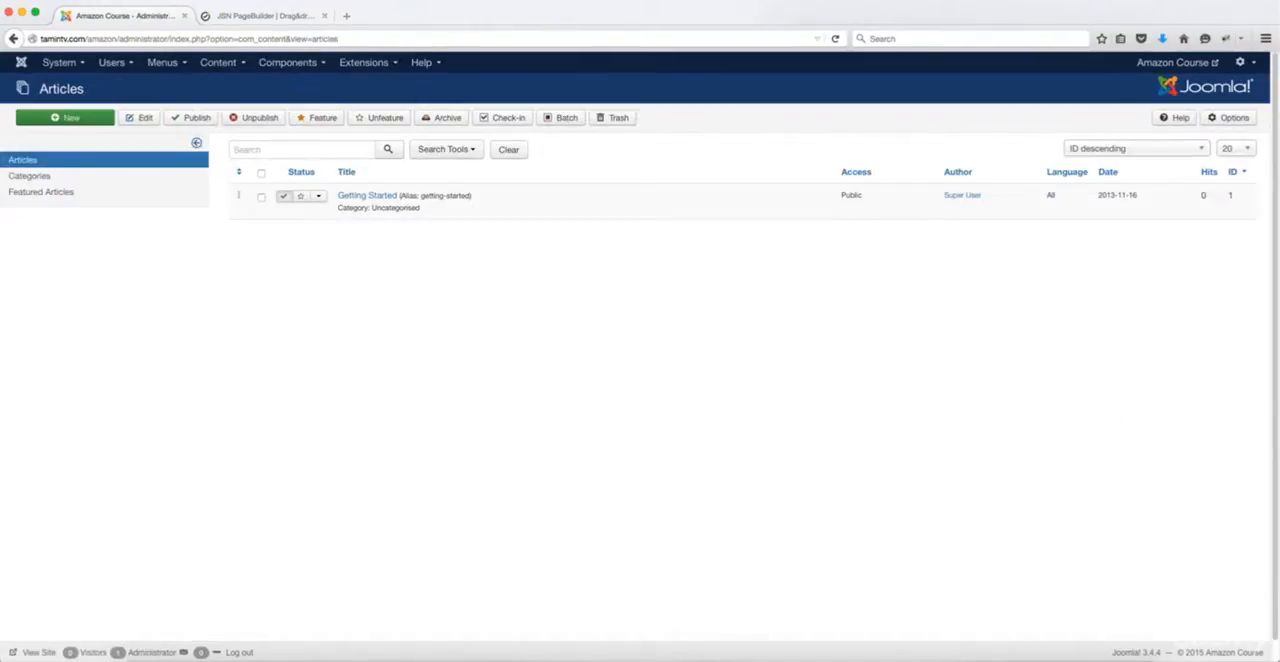